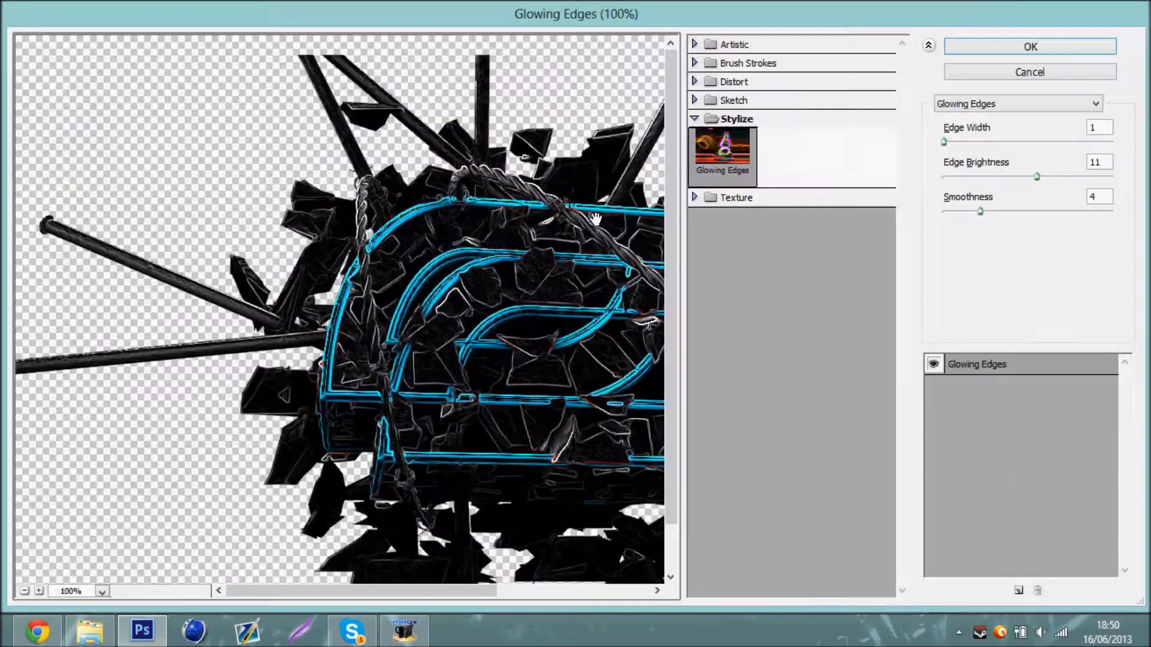
Apply the Glowing Edges stylize filter so the shattered logo glows blue on black
left_click(1028, 47)
type("Rend")
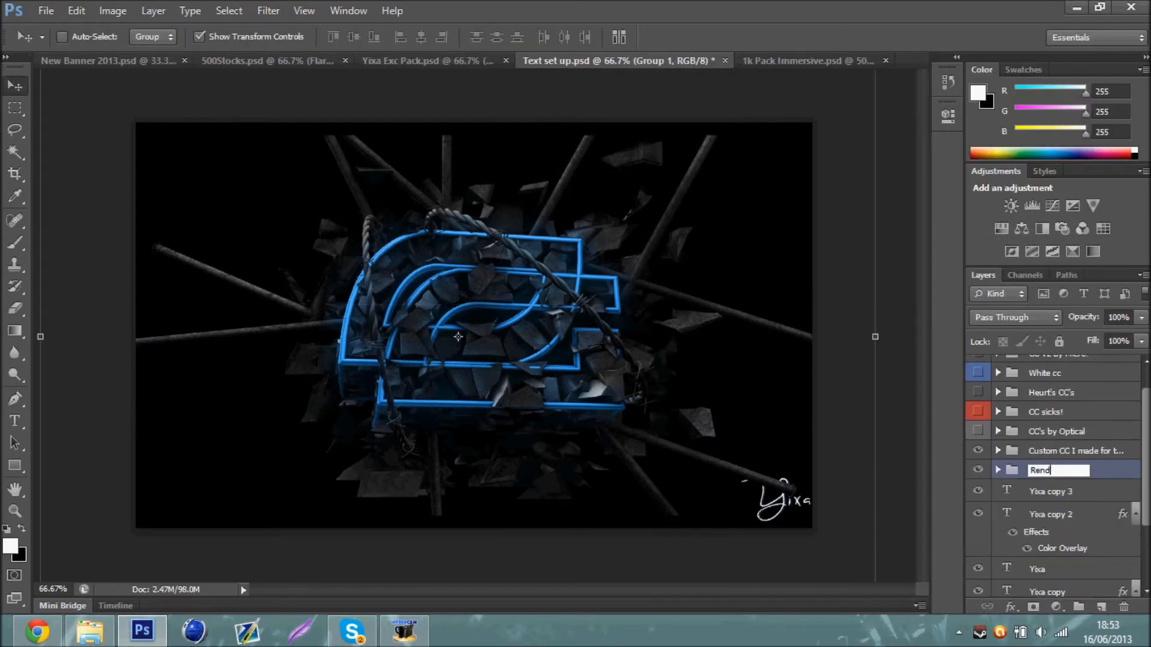
Drag the Render group into New Banner 2013.psd beneath the signature, then bring up the 500Stocks Rocks layer
left_click(110, 60)
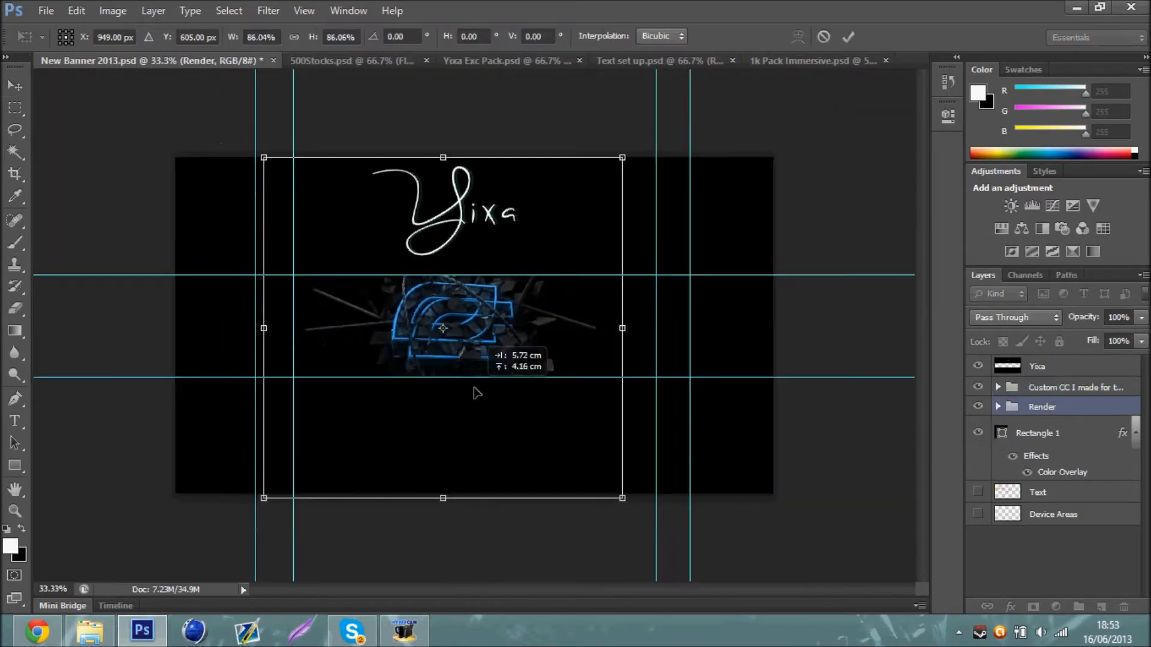
left_click(807, 60)
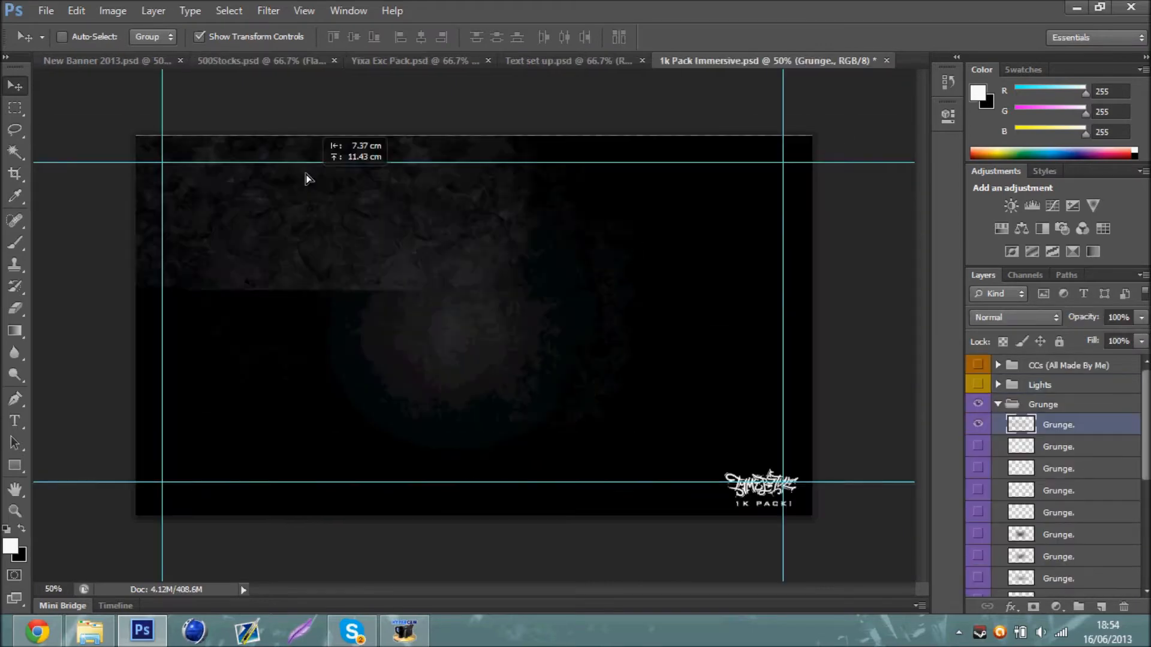
left_click(107, 60)
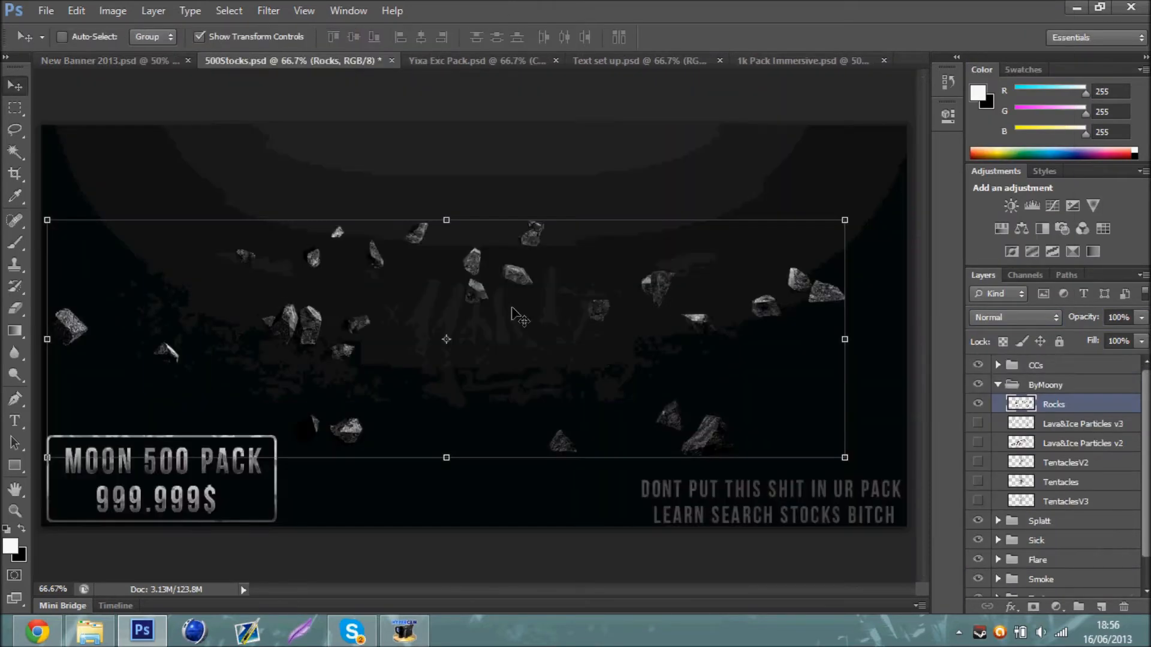
Bring rocks, smoke and overlay light stocks into the banner and mirror one duplicate horizontally
left_click(111, 60)
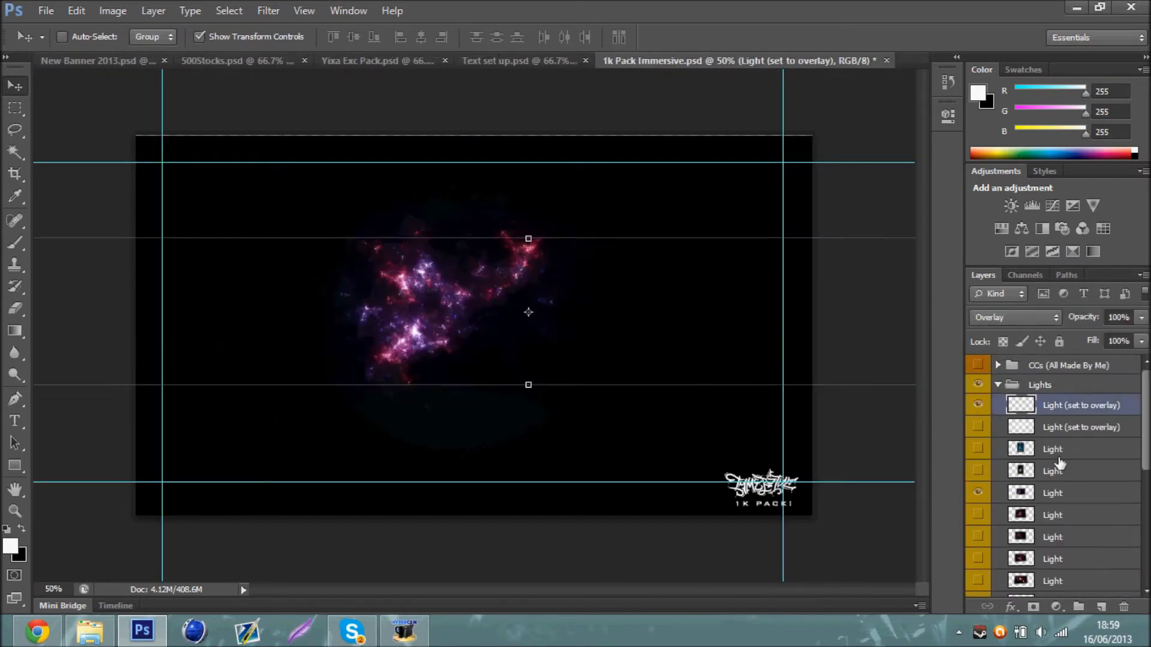
left_click(96, 60)
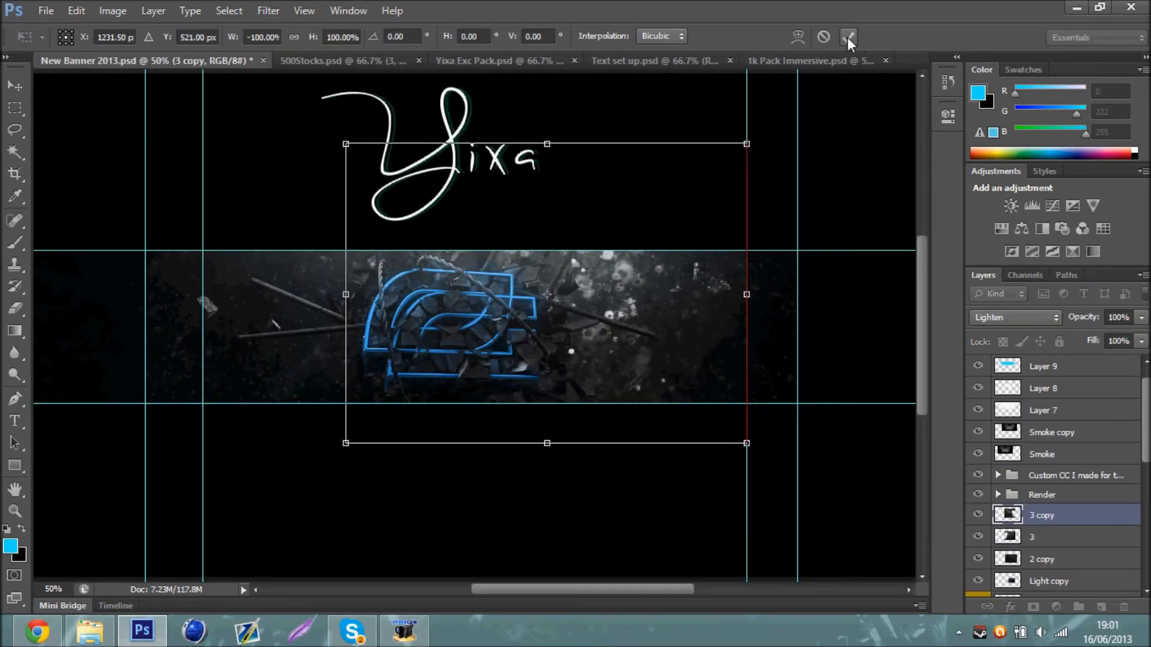
Commit the mirrored layer, set foreground white, and add Effect layers in Screen mode at low opacity
left_click(294, 60)
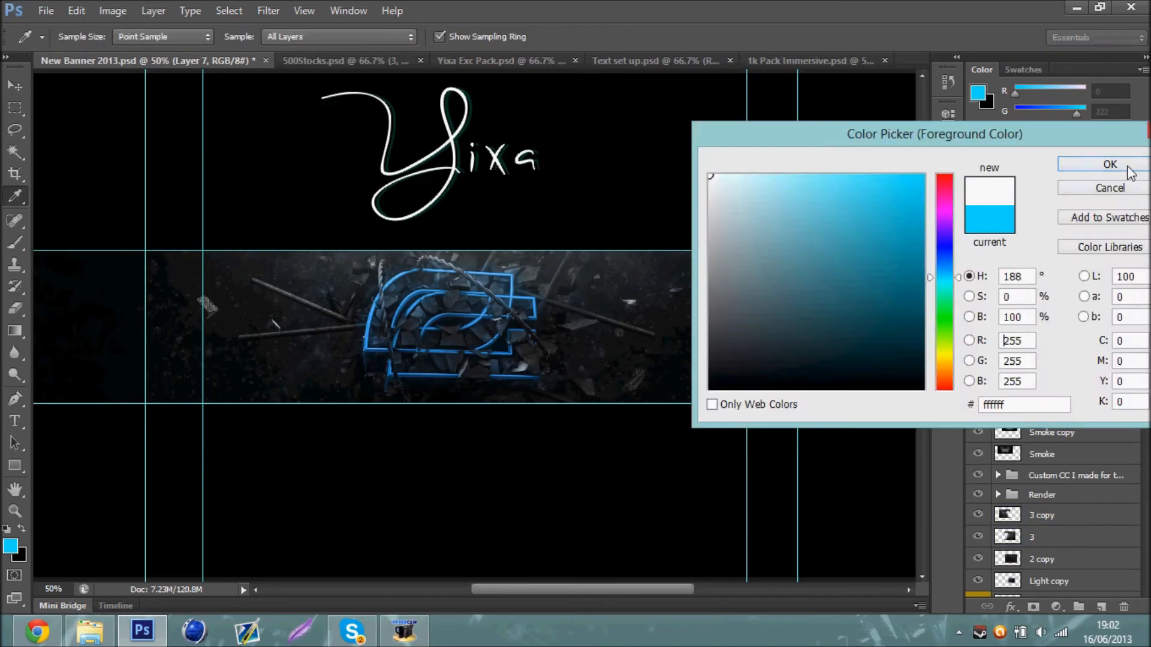
left_click(1109, 164)
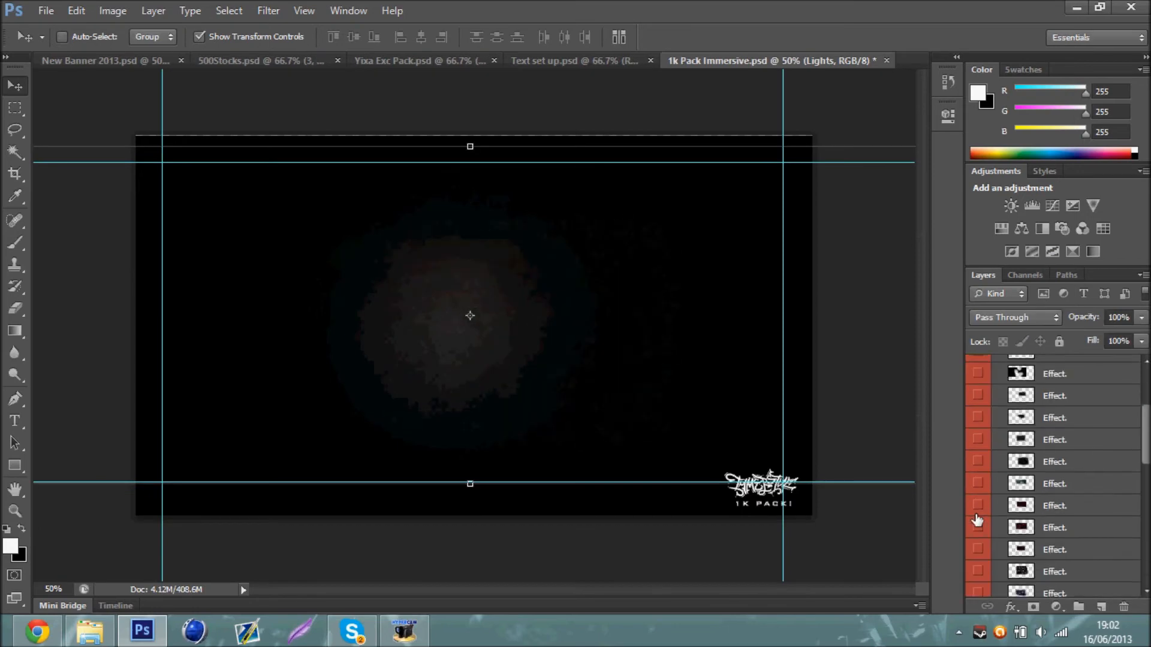
left_click(104, 60)
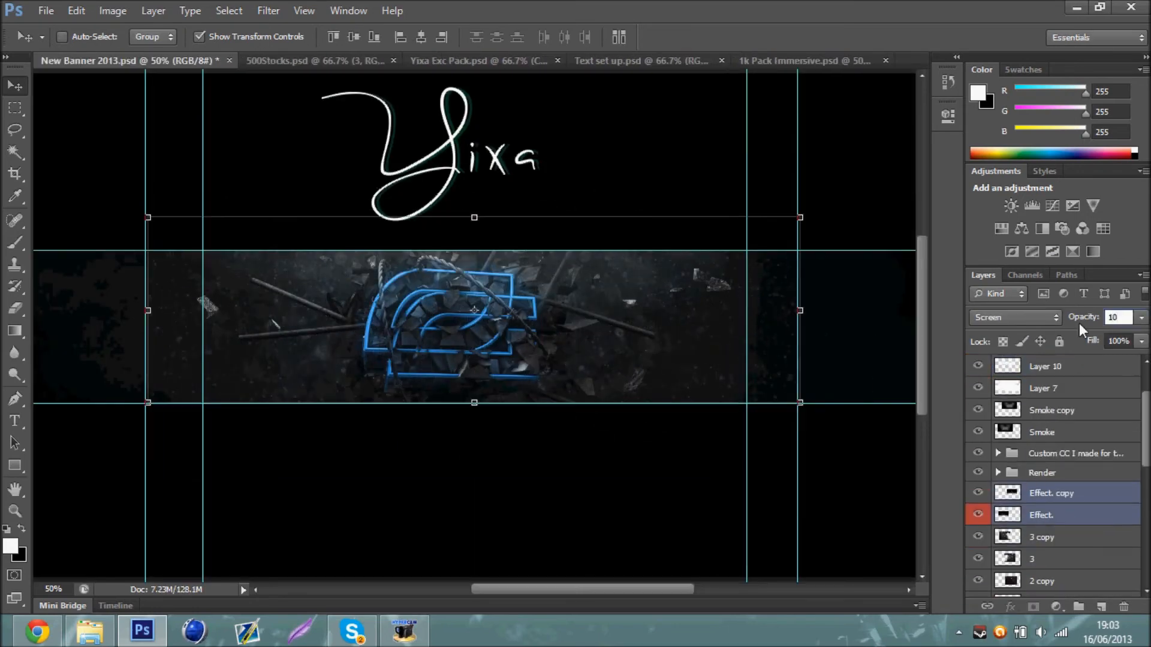